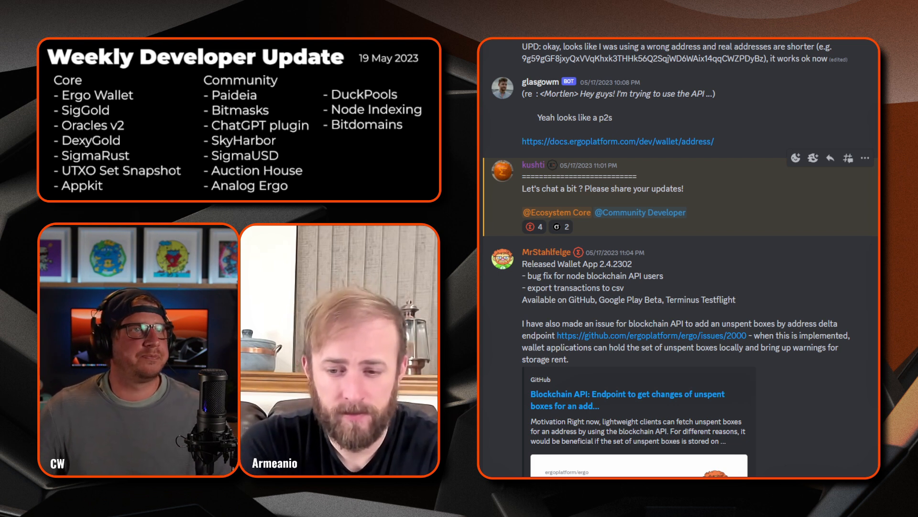
- Scroll past the Wallet App release post to Luivatra's Paideia Beta update
scroll("down", 3)
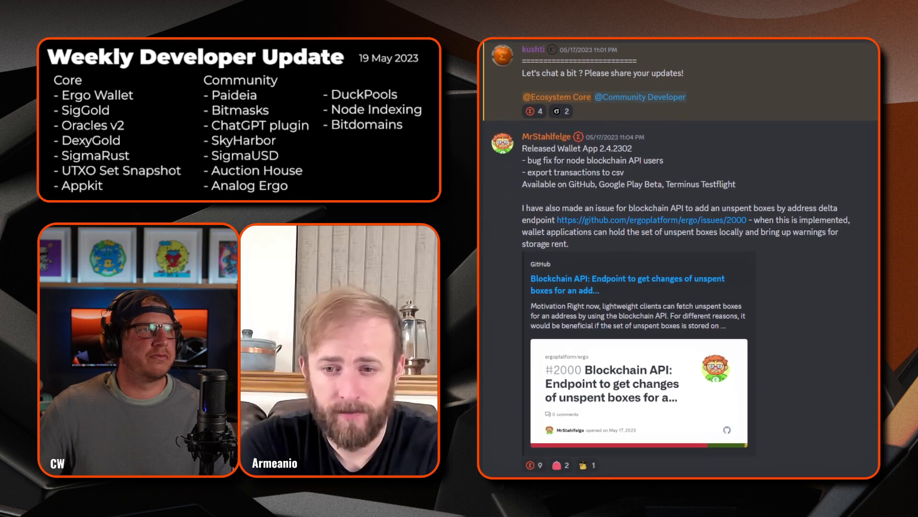
scroll("down", 3)
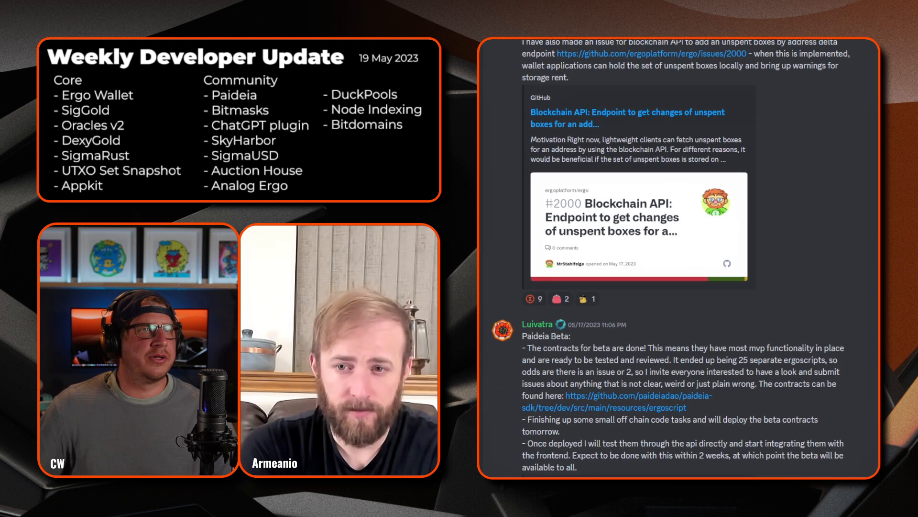
scroll("down", 3)
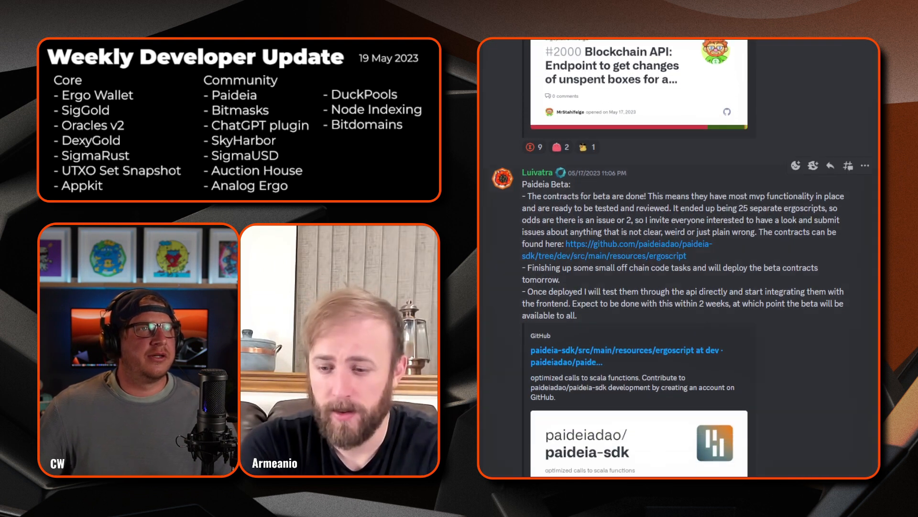
scroll("down", 3)
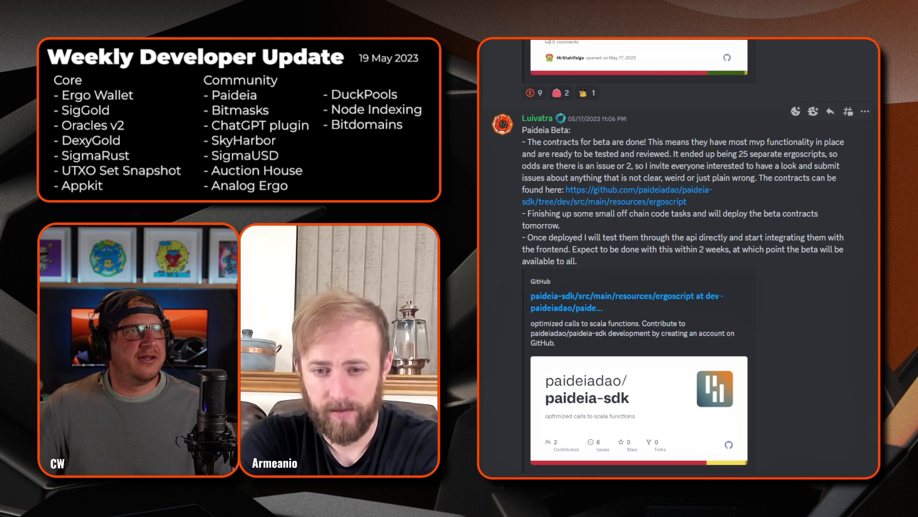
- Scroll to c8's Bitmasks breeding update and greenhat's ergo-lib v0.24.0 progress post
scroll("down", 3)
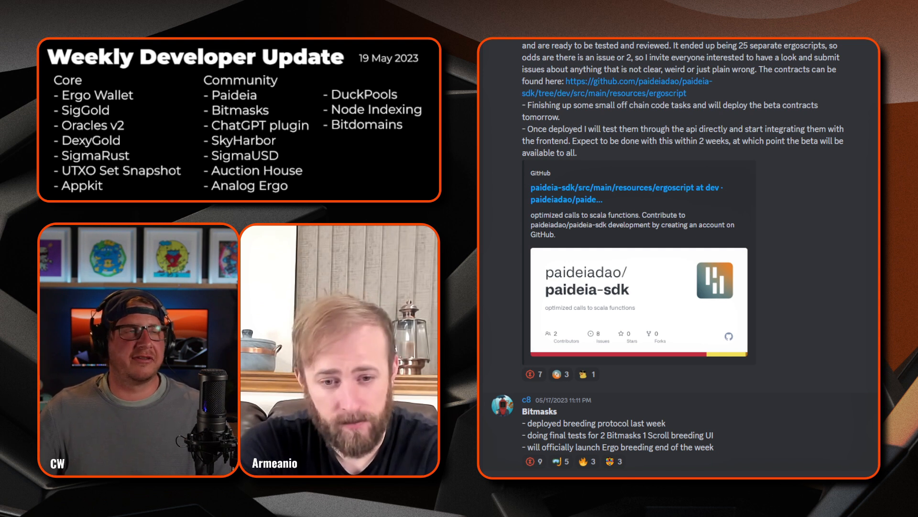
scroll("down", 3)
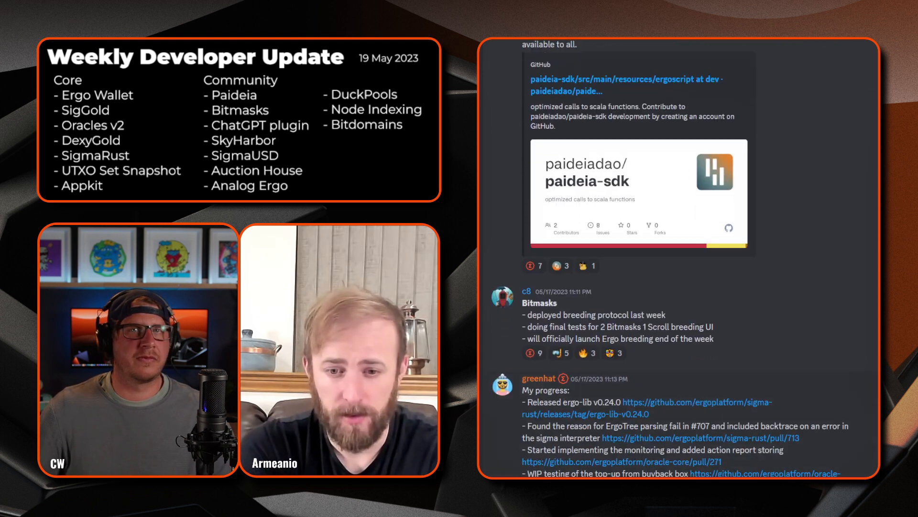
scroll("down", 3)
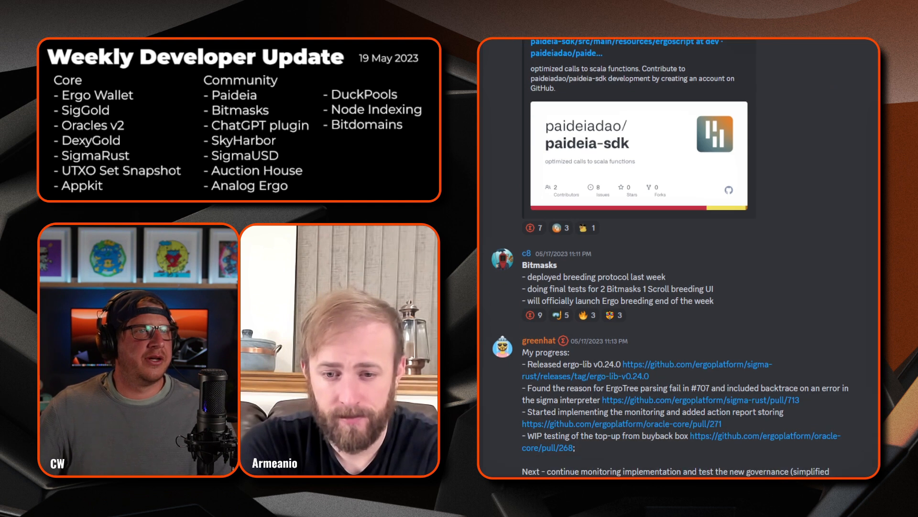
scroll("down", 3)
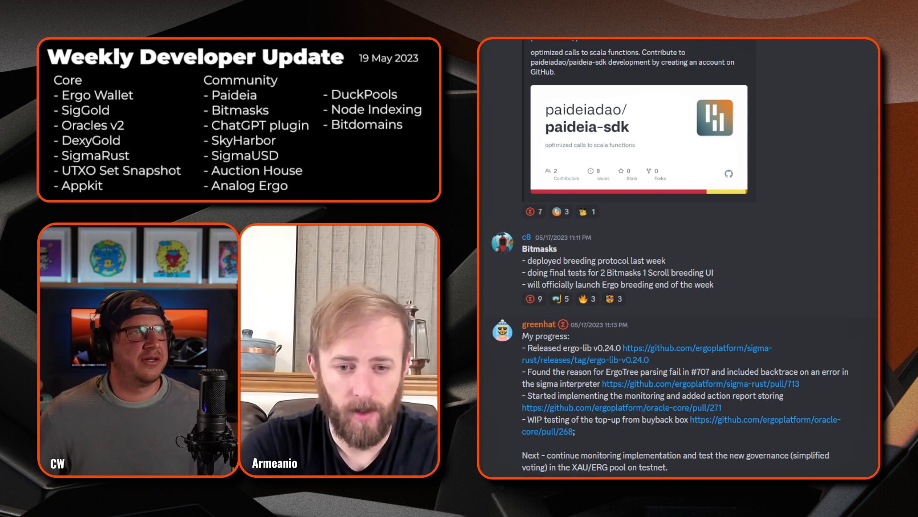
- Scroll past morphic's Sigma v5.0.8 post to kushti's node notes and Quokka's SkyHarbor update
scroll("down", 3)
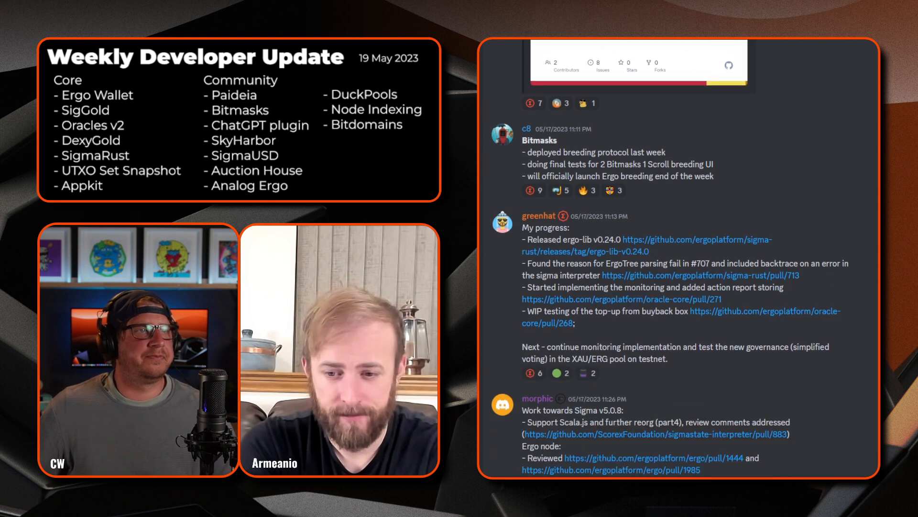
scroll("down", 3)
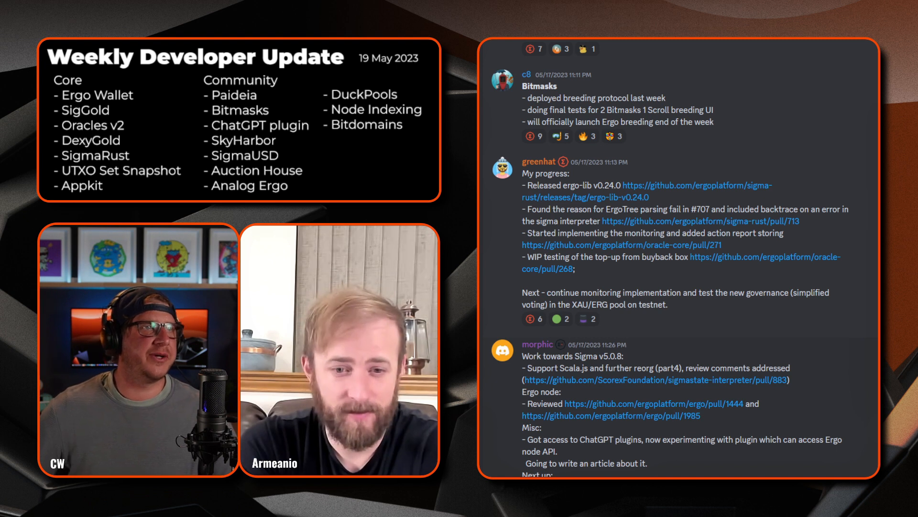
scroll("down", 3)
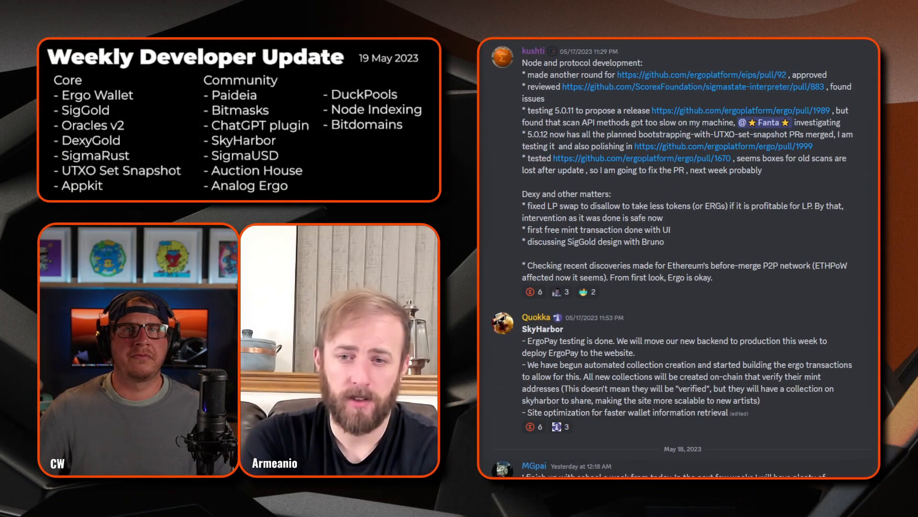
scroll("up", 3)
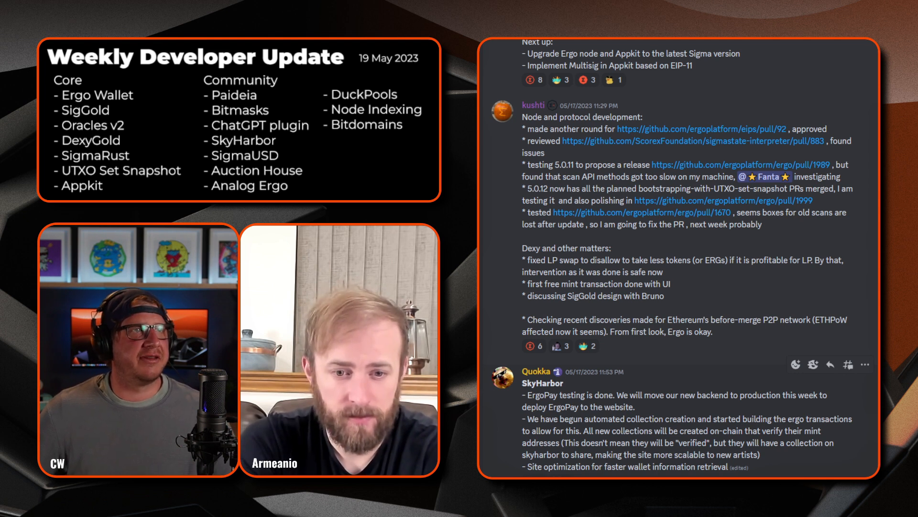
scroll("down", 3)
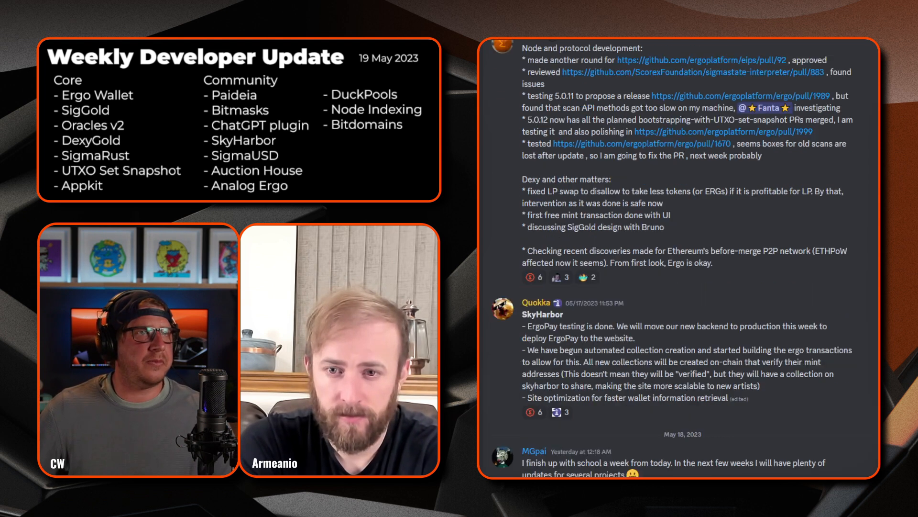
scroll("down", 3)
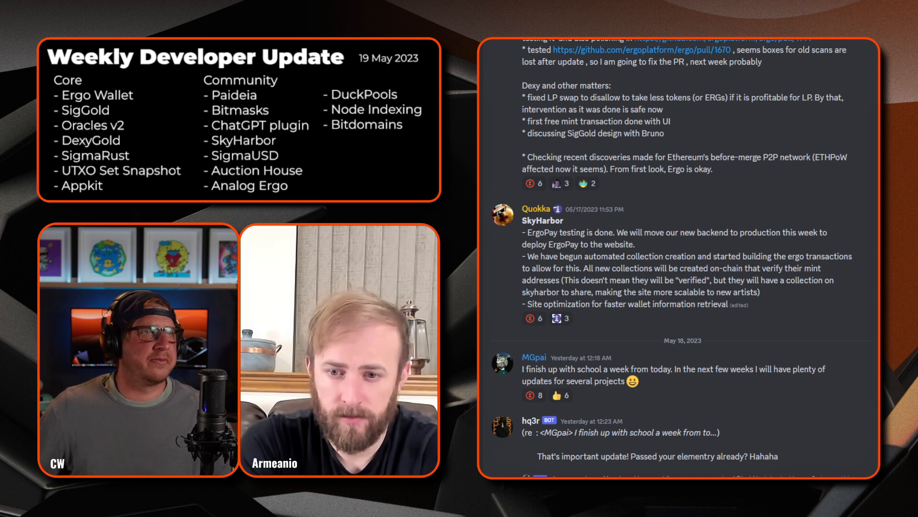
scroll("down", 3)
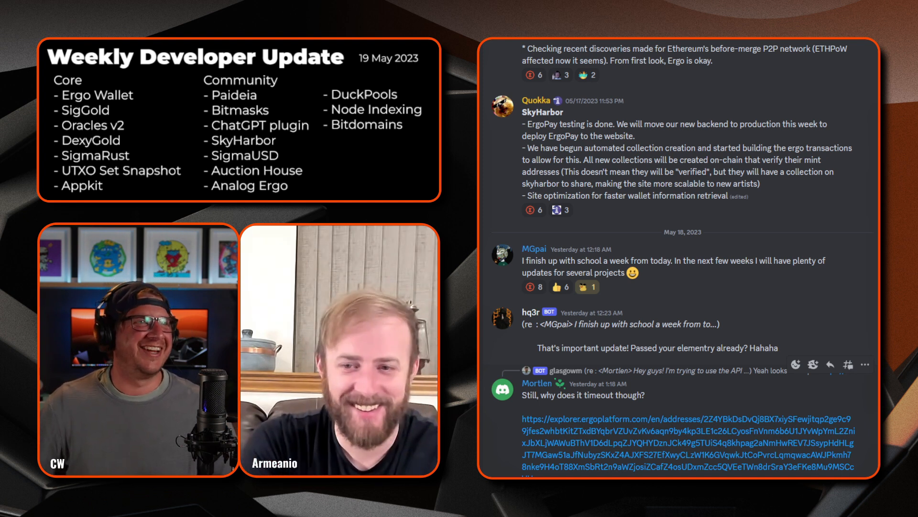
scroll("down", 3)
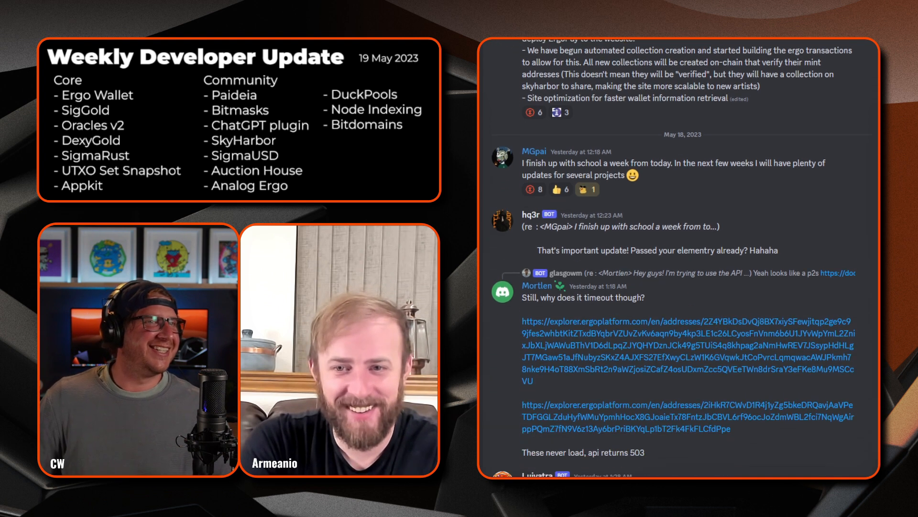
scroll("down", 3)
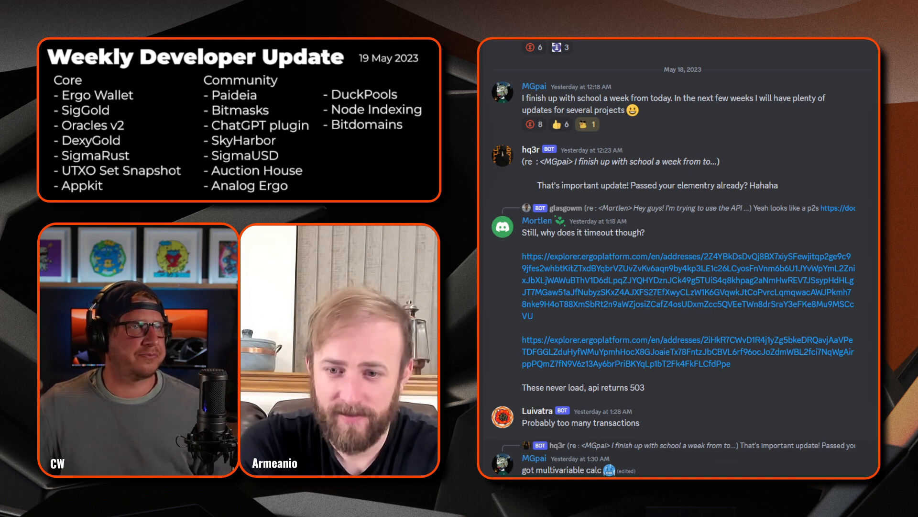
- Scroll past Glasgow's indexed-node API docs to the Analog Ergo and Duckpools posts
scroll("down", 3)
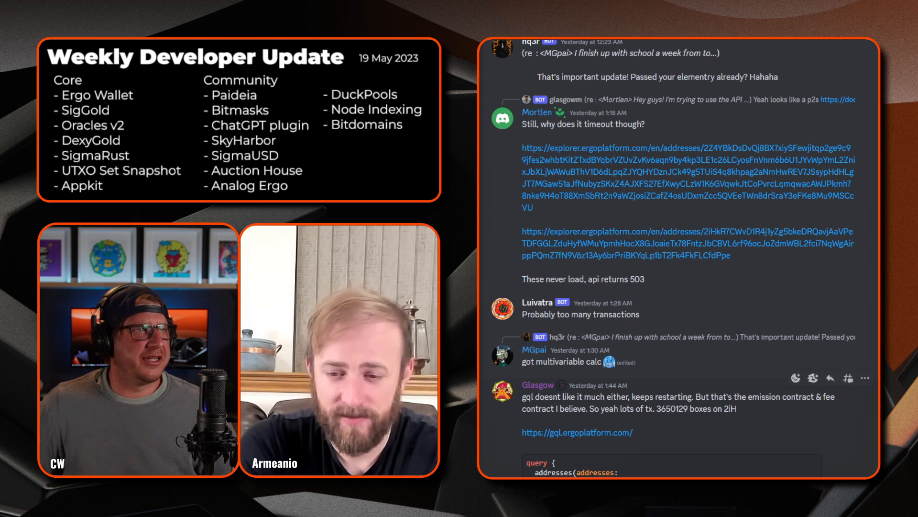
scroll("down", 3)
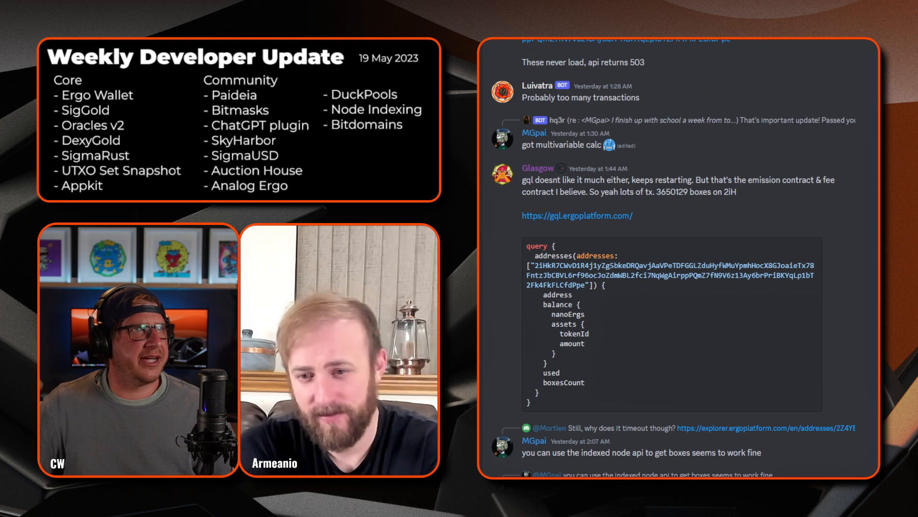
scroll("down", 3)
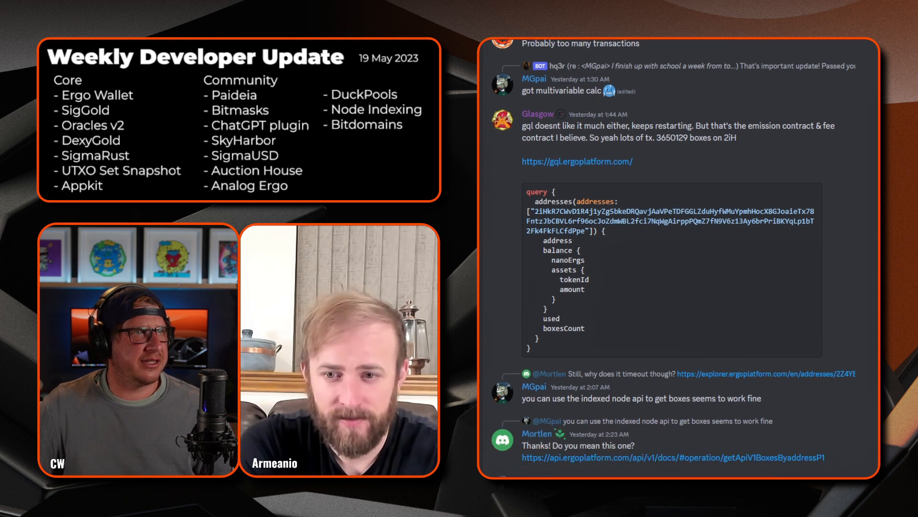
scroll("down", 3)
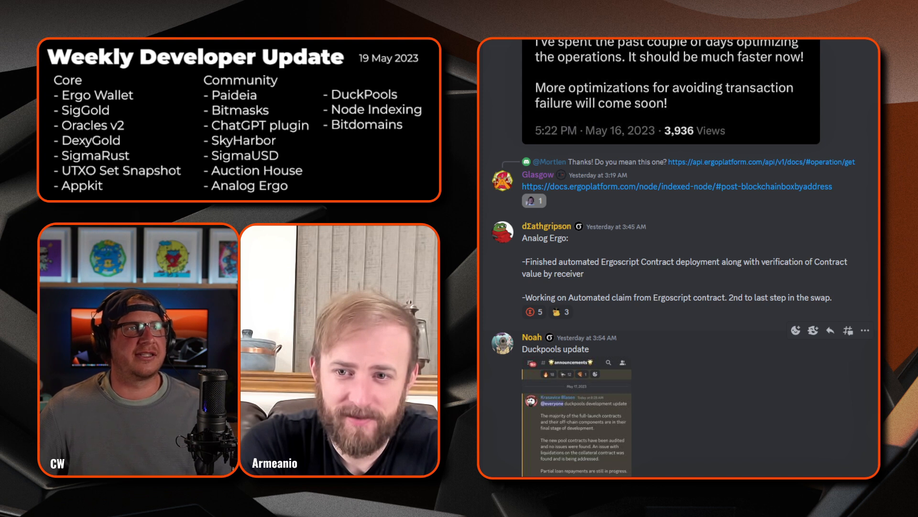
- Enlarge the screenshot attached to Noah's Duckpools announcement
scroll("down", 3)
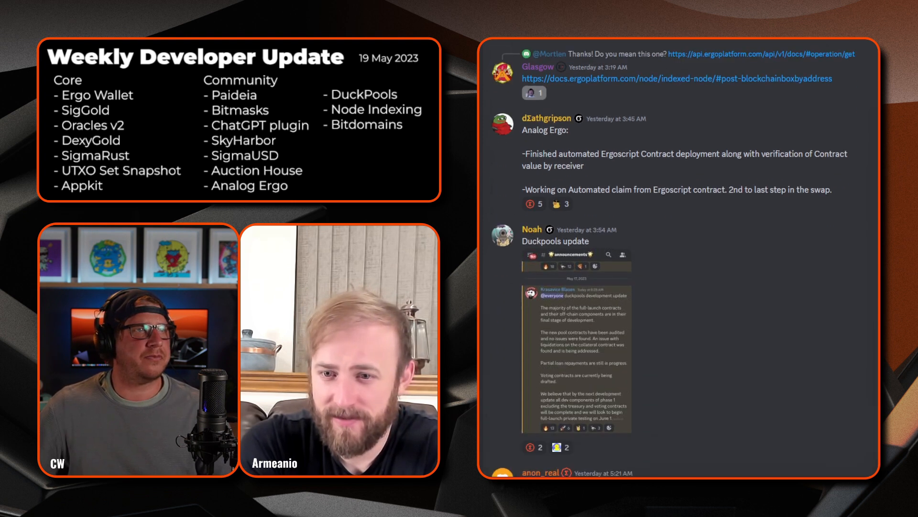
scroll("down", 3)
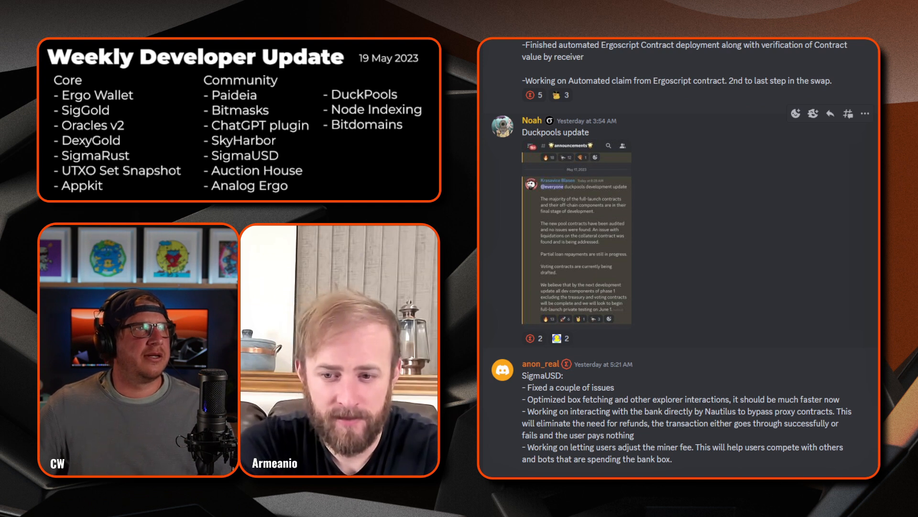
left_click(575, 235)
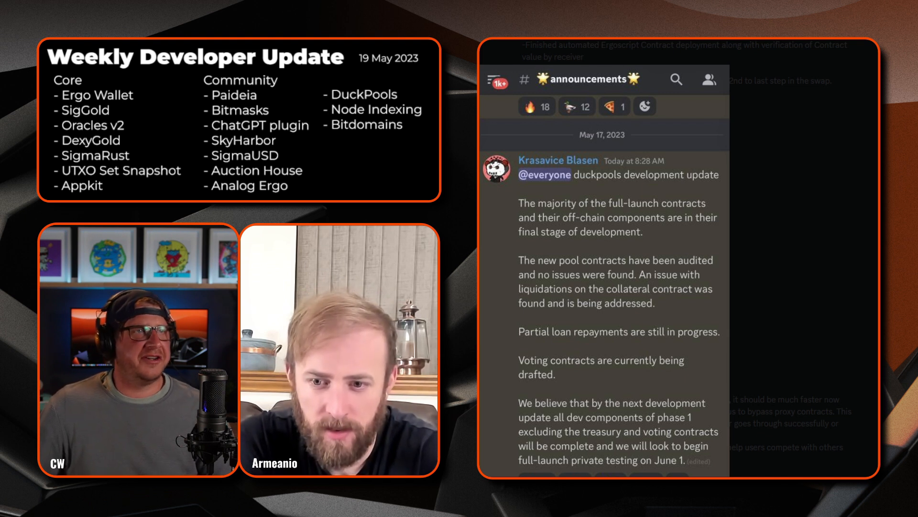
- Scroll down to anon_real's SigmaUSD update and the verified-collection badges post
scroll("down", 3)
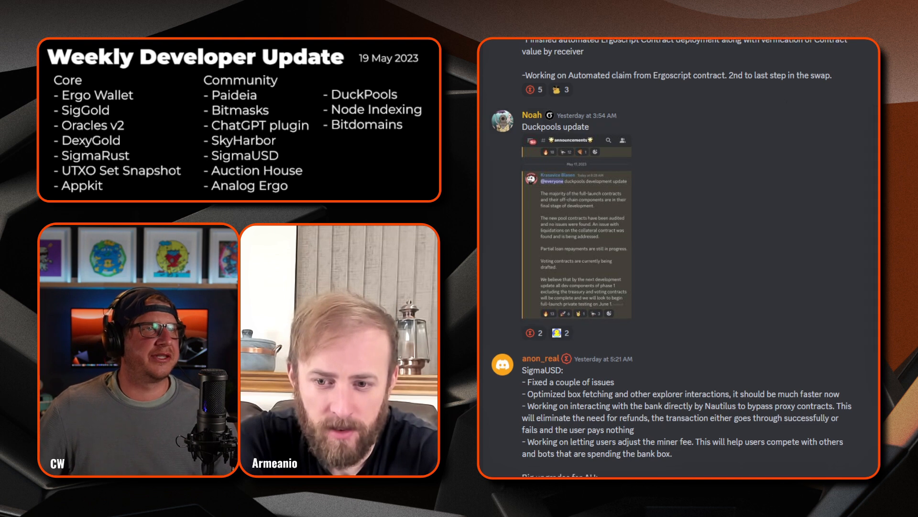
scroll("down", 3)
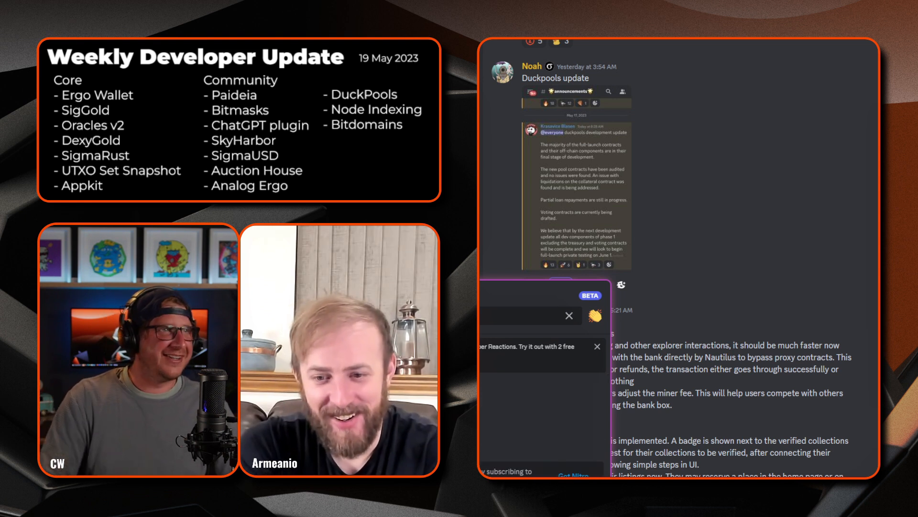
- Give the Duckpools post a super reaction and dismiss the congratulations notice
left_click(596, 345)
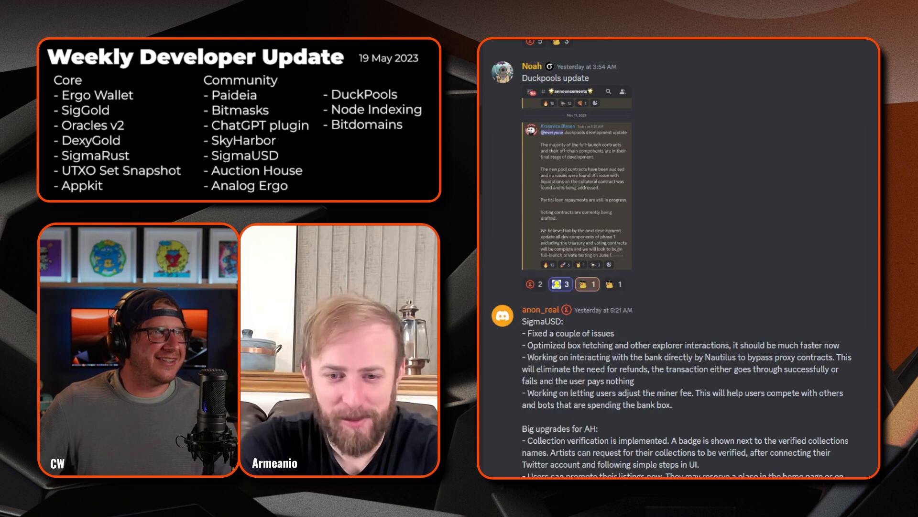
left_click(586, 284)
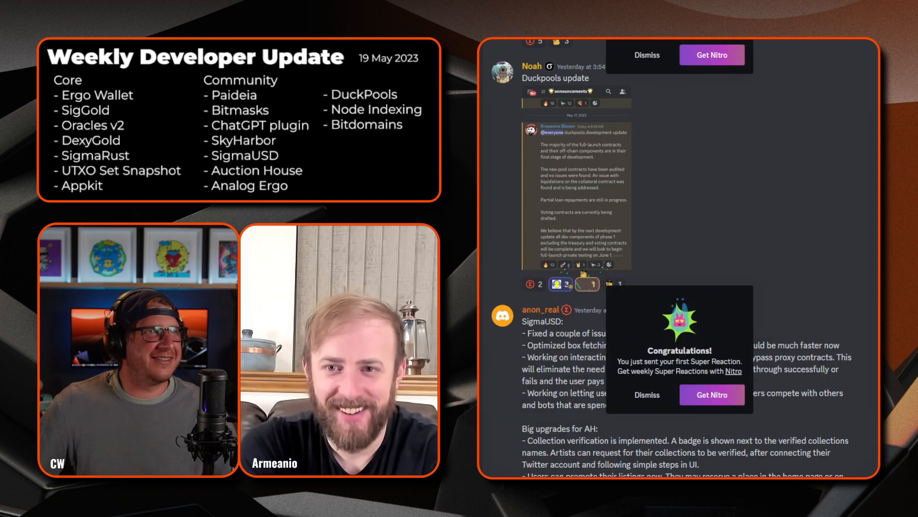
left_click(647, 394)
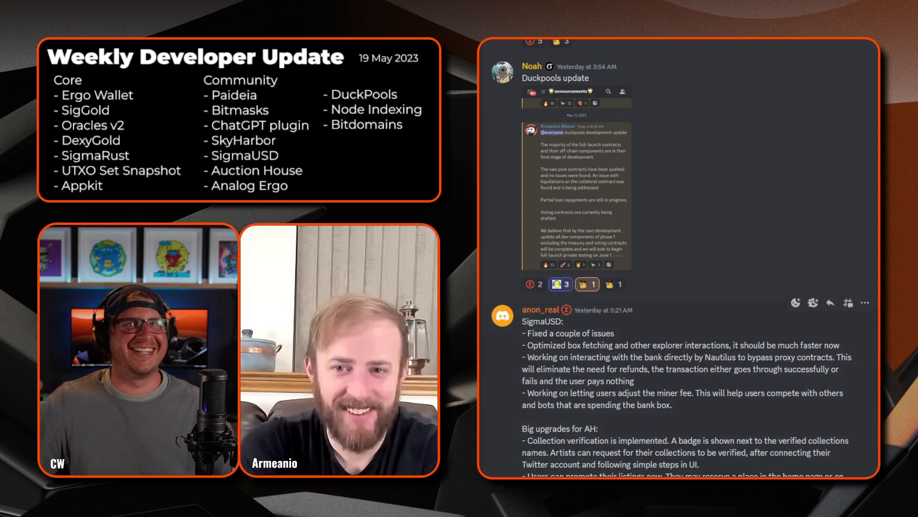
scroll("down", 3)
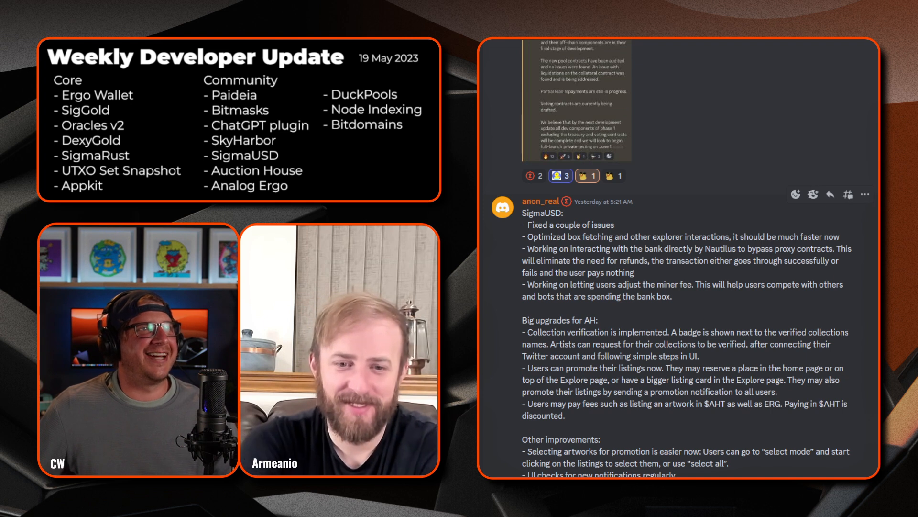
- Scroll past anon_real's SigmaUSD and Auction House update to kushti's EIP-44 signing pull request
scroll("down", 3)
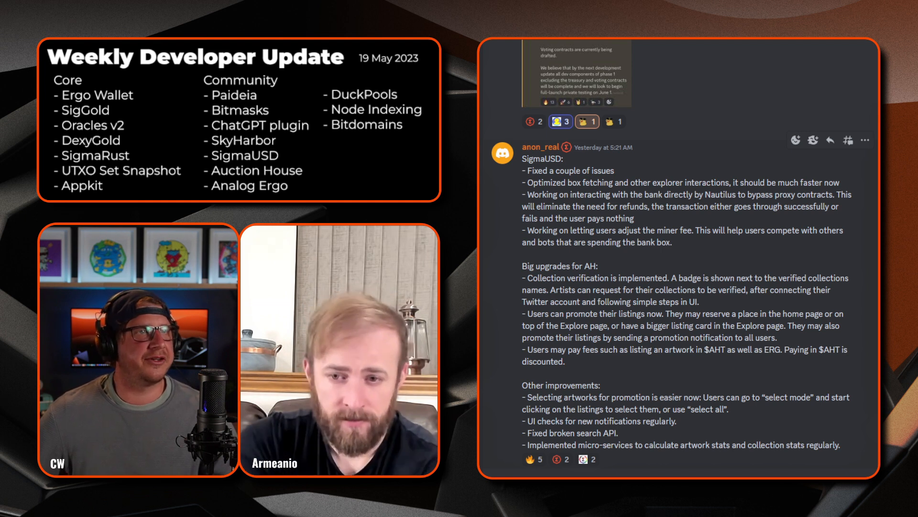
scroll("down", 3)
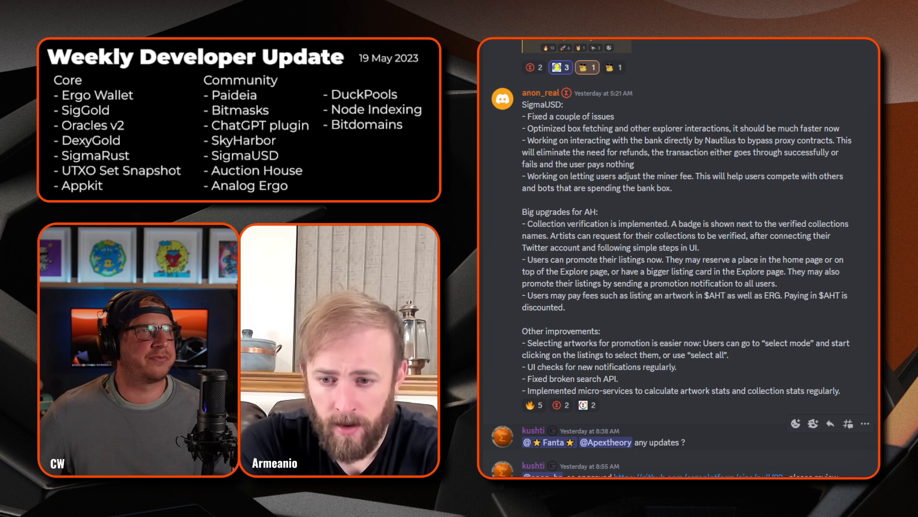
scroll("down", 3)
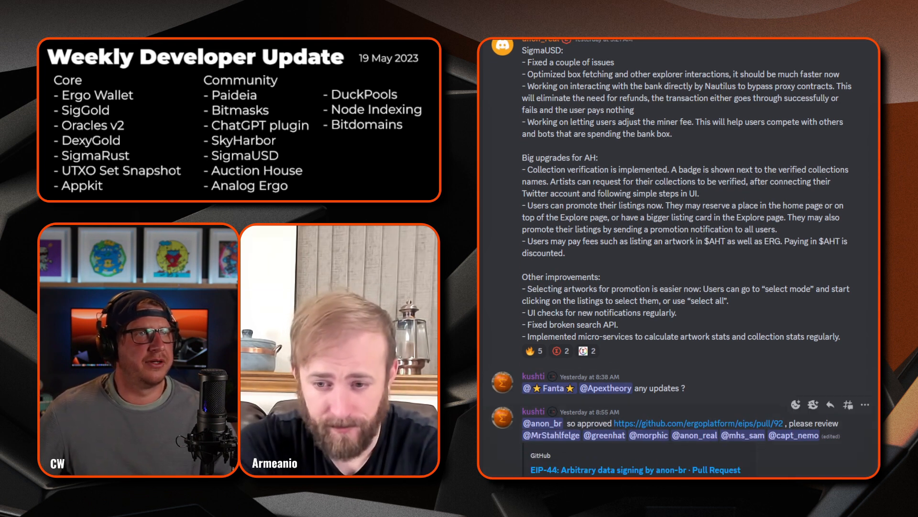
scroll("down", 3)
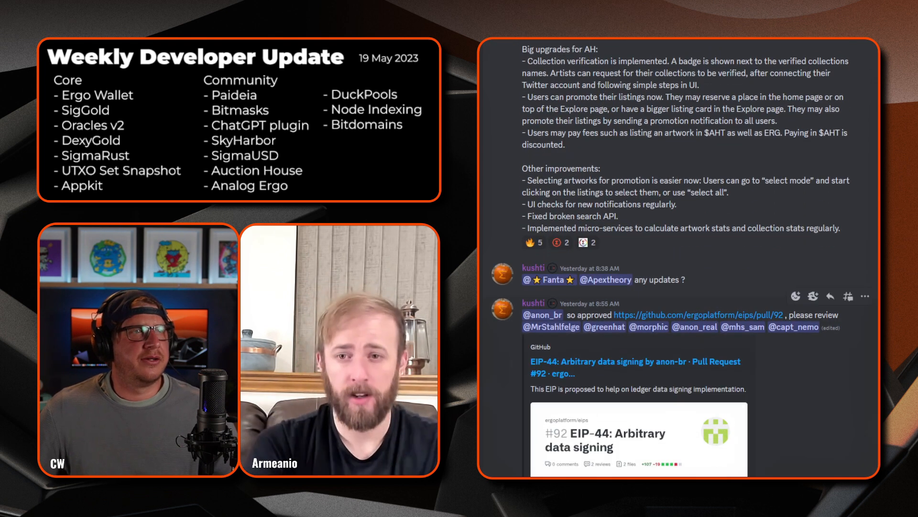
- Scroll to soysor's bitdomains update and Fanta's v5.0.11 scan API timeout reply
scroll("down", 3)
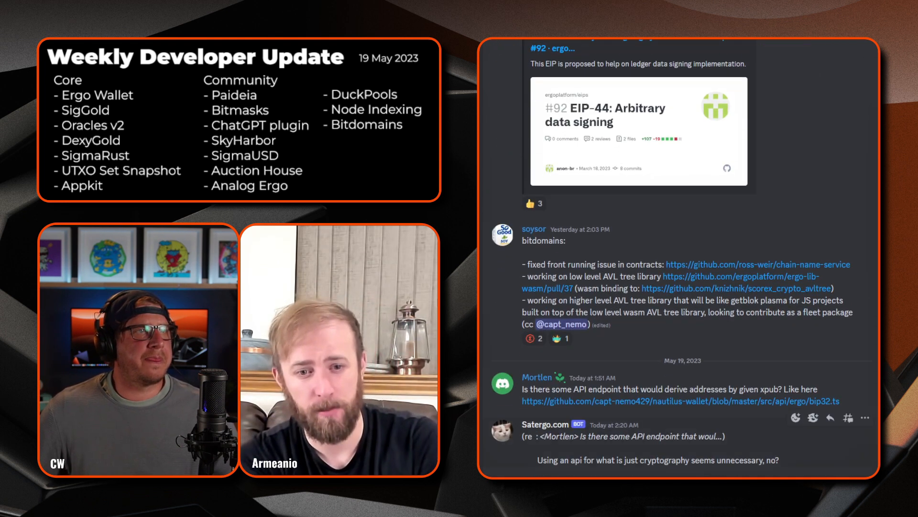
scroll("down", 3)
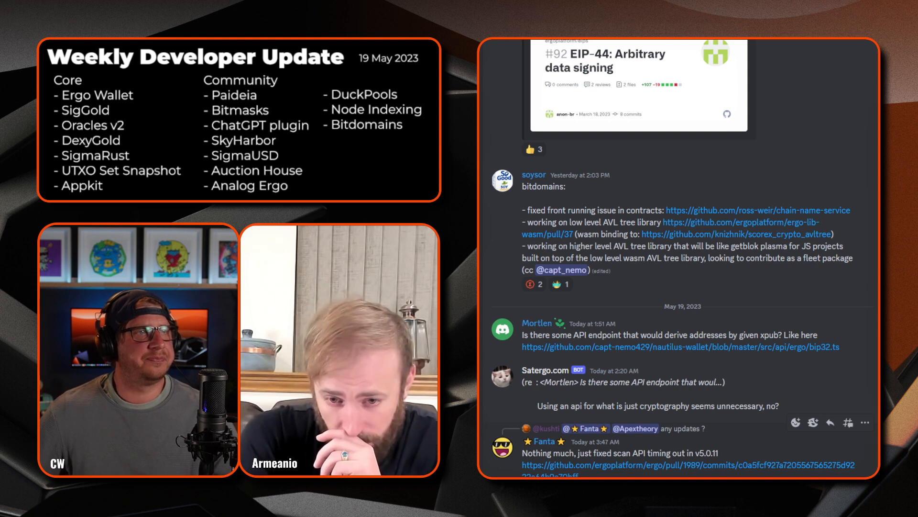
scroll("down", 3)
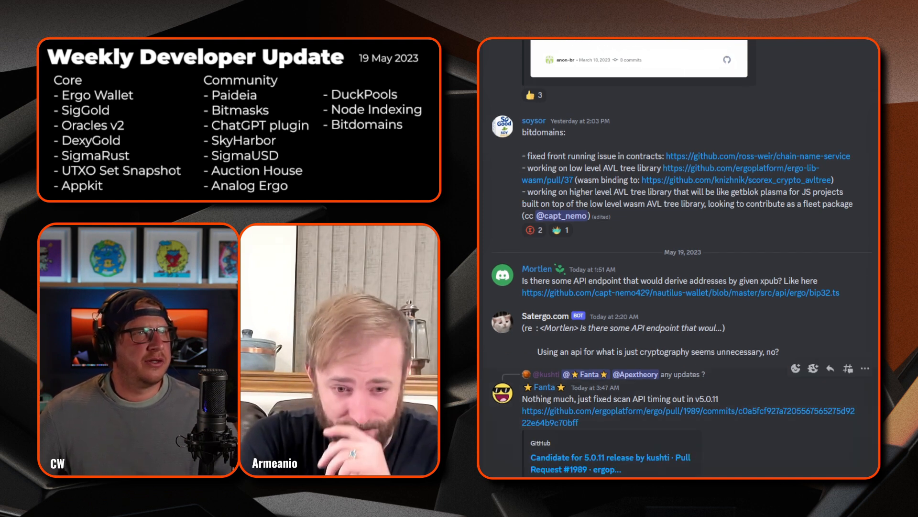
scroll("down", 3)
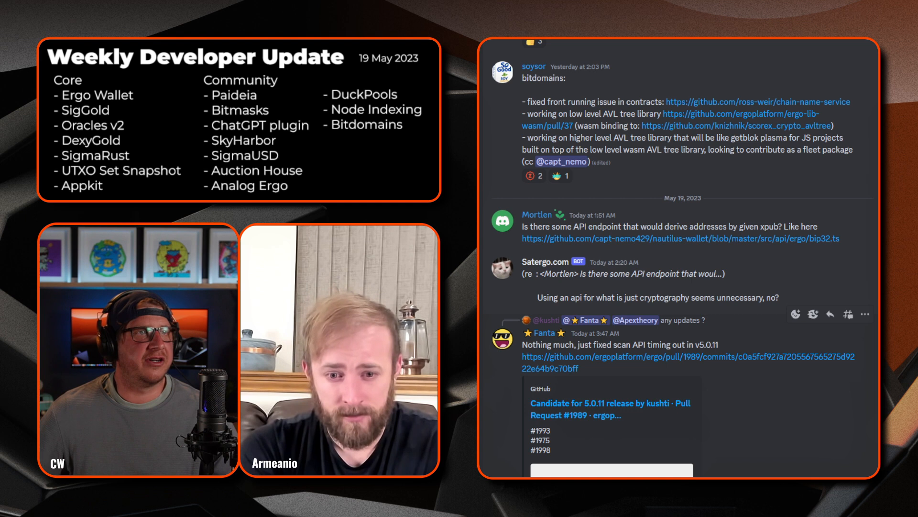
scroll("down", 3)
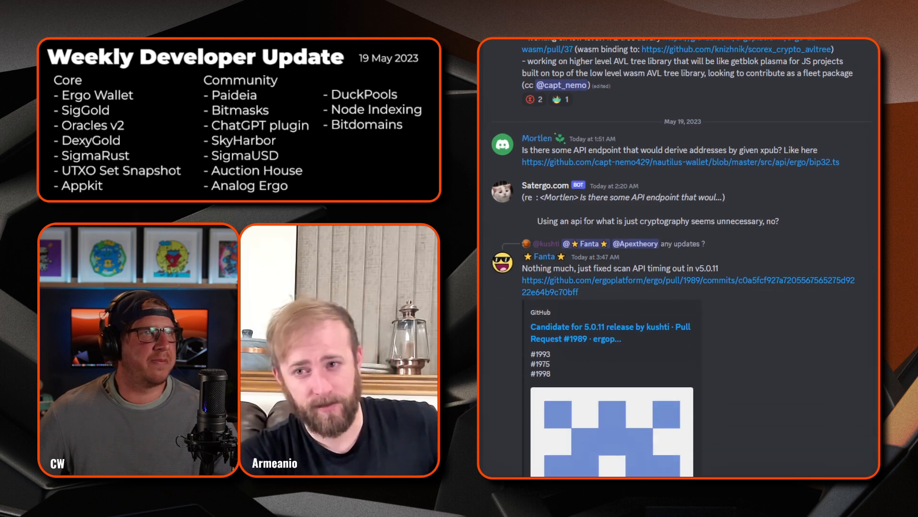
scroll("down", 3)
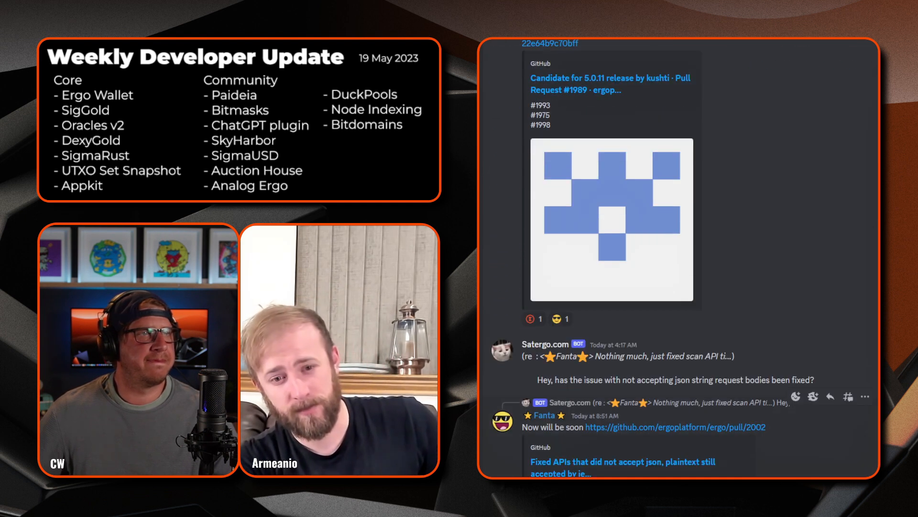
scroll("down", 3)
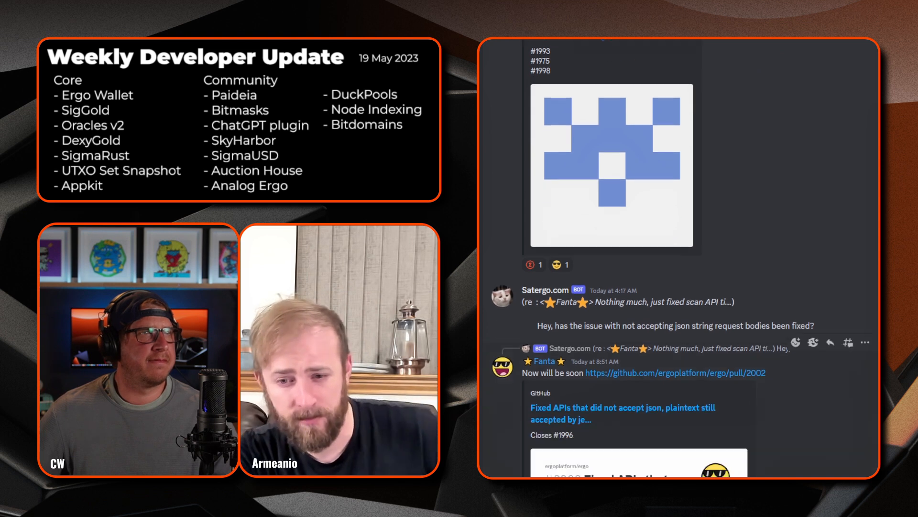
scroll("down", 3)
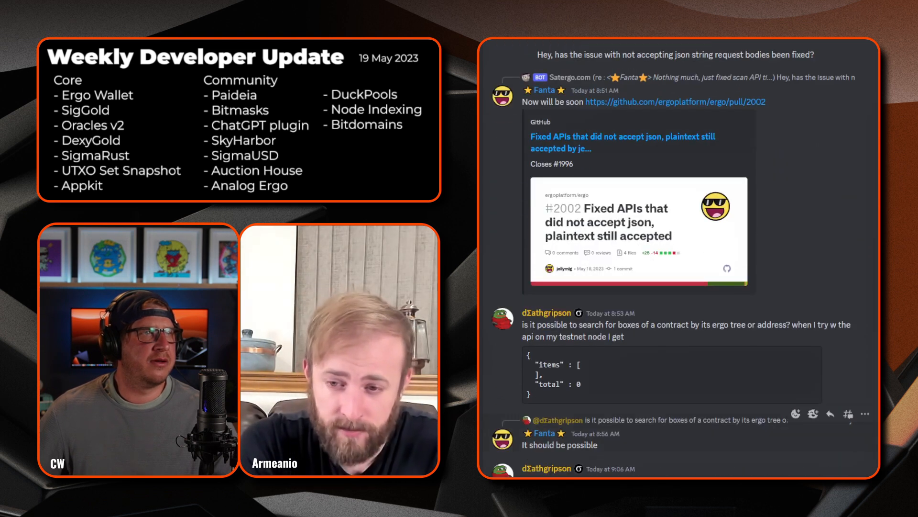
scroll("down", 3)
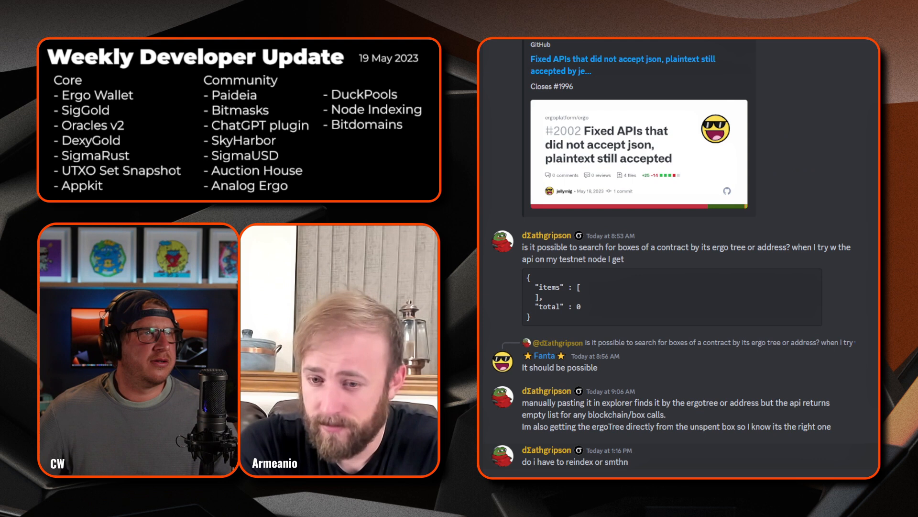